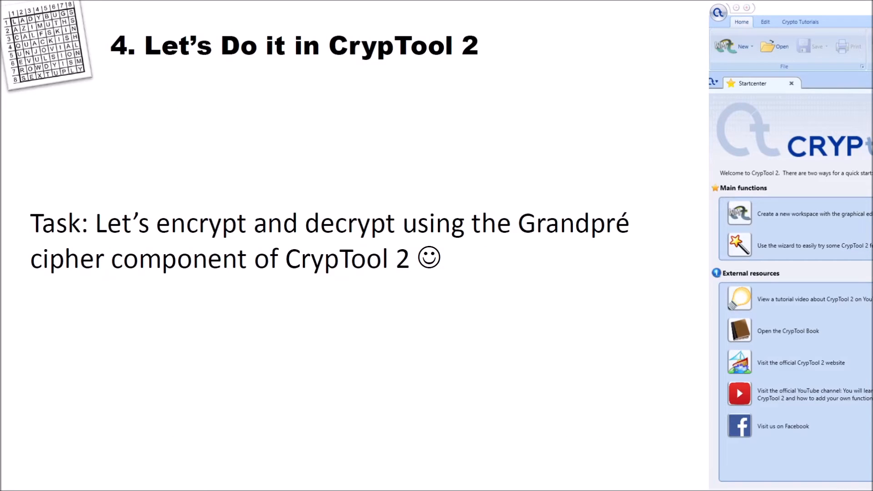
pyautogui.moveTo(320, 427)
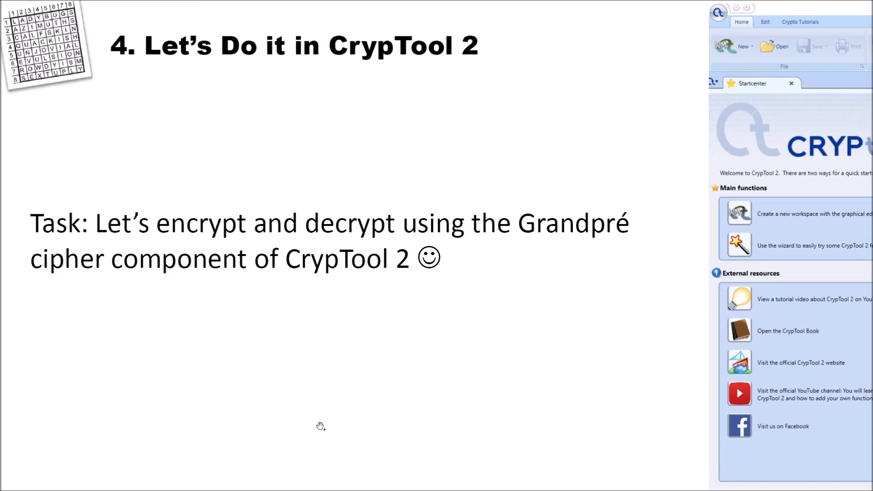
pyautogui.moveTo(267, 211)
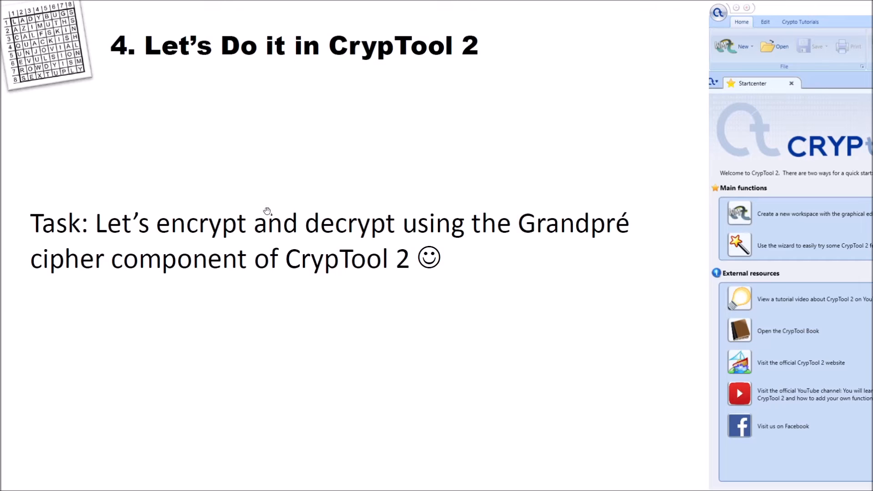
pyautogui.moveTo(597, 233)
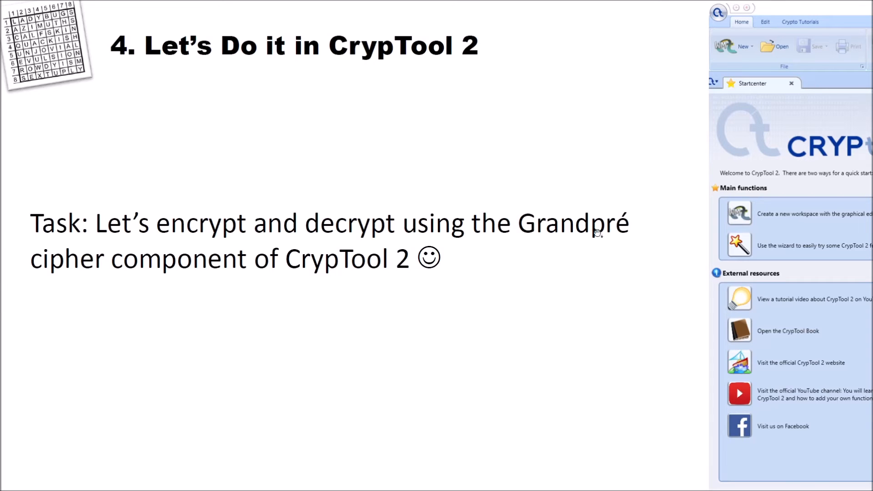
pyautogui.moveTo(472, 300)
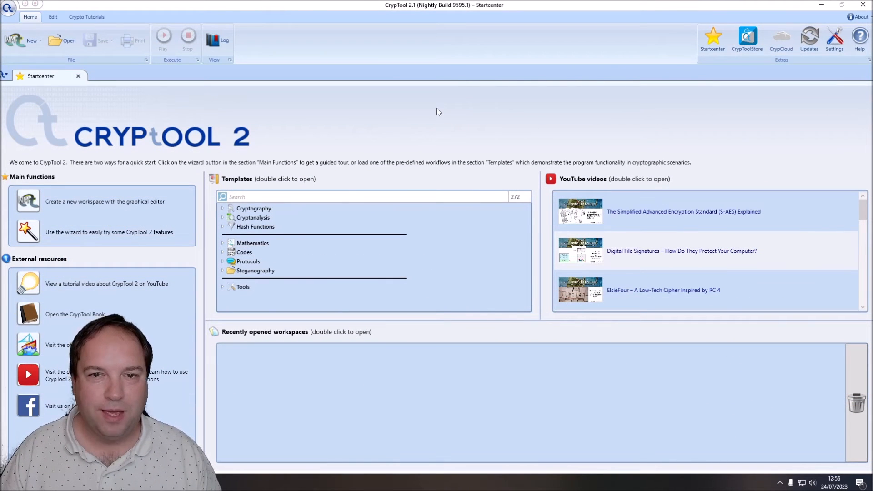
pyautogui.moveTo(466, 13)
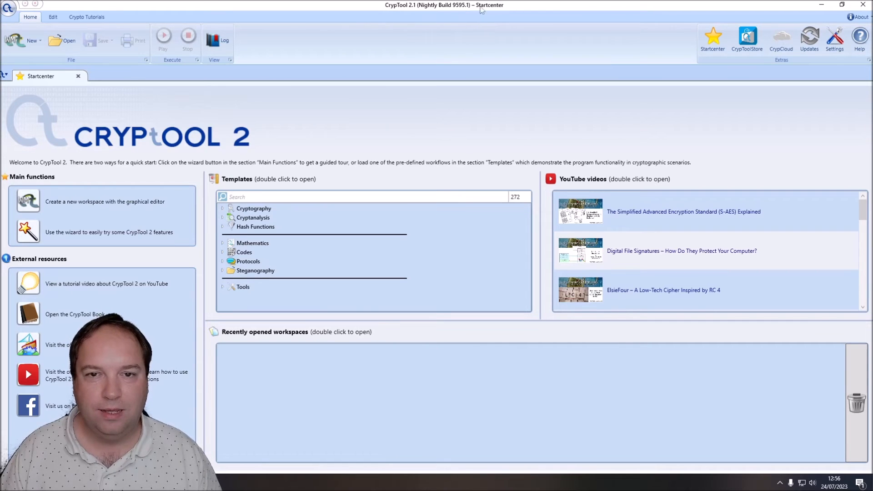
pyautogui.moveTo(406, 104)
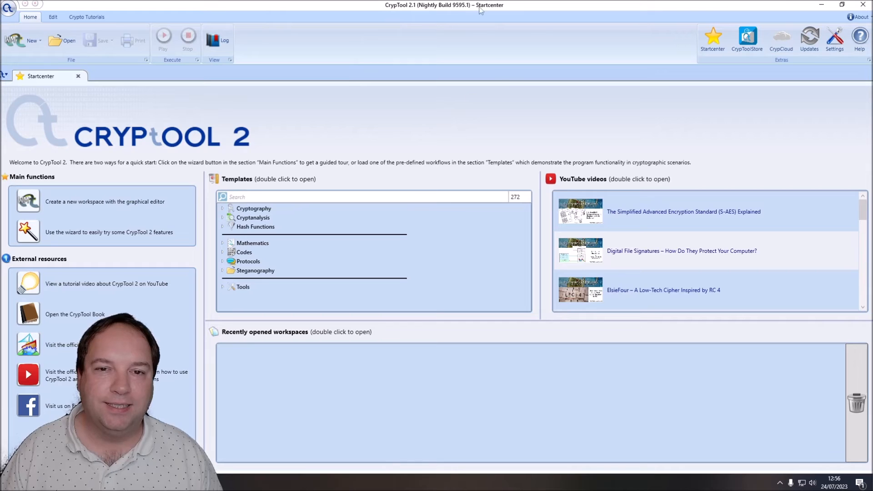
pyautogui.moveTo(343, 117)
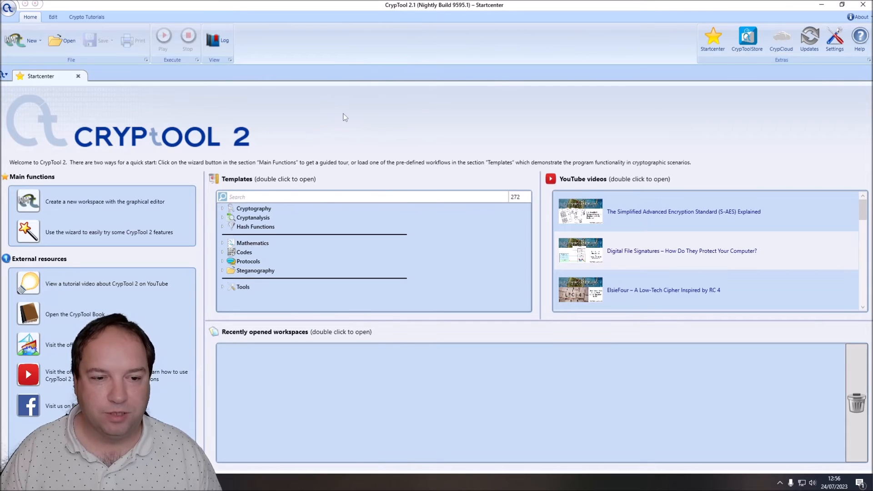
pyautogui.moveTo(195, 141)
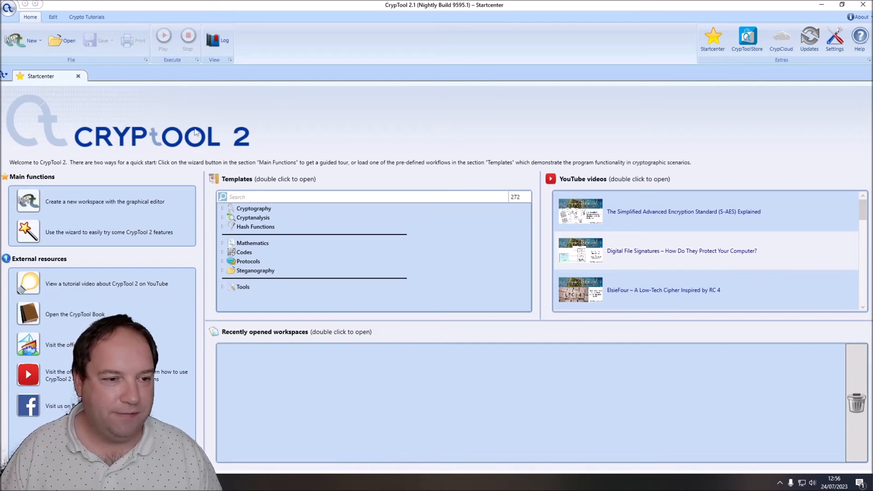
pyautogui.moveTo(28, 201)
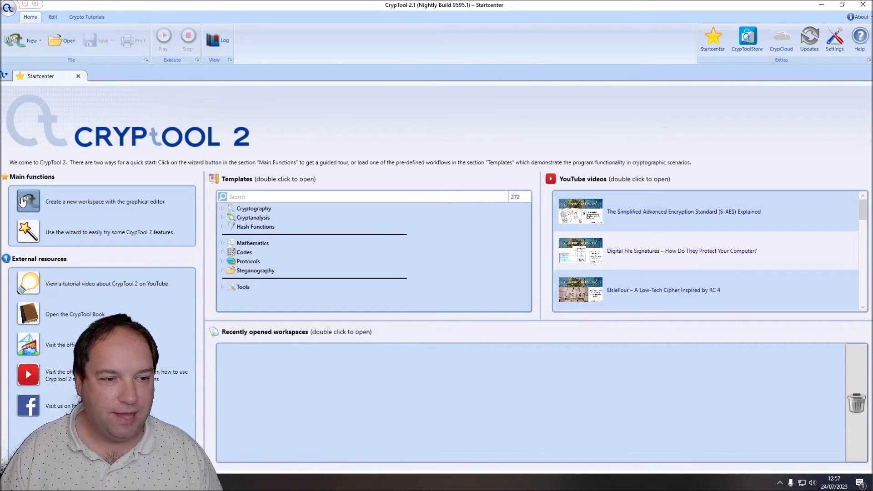
# Step: Create a new empty workspace from the Startcenter's graphical editor option
pyautogui.click(28, 201)
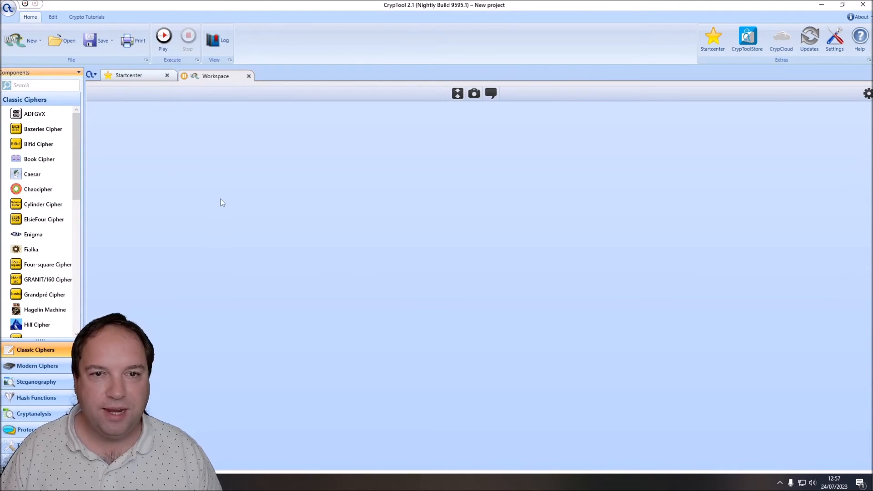
# Step: Search 'grand' and drag two Grandpré Cipher components onto the workspace
pyautogui.write('grand')
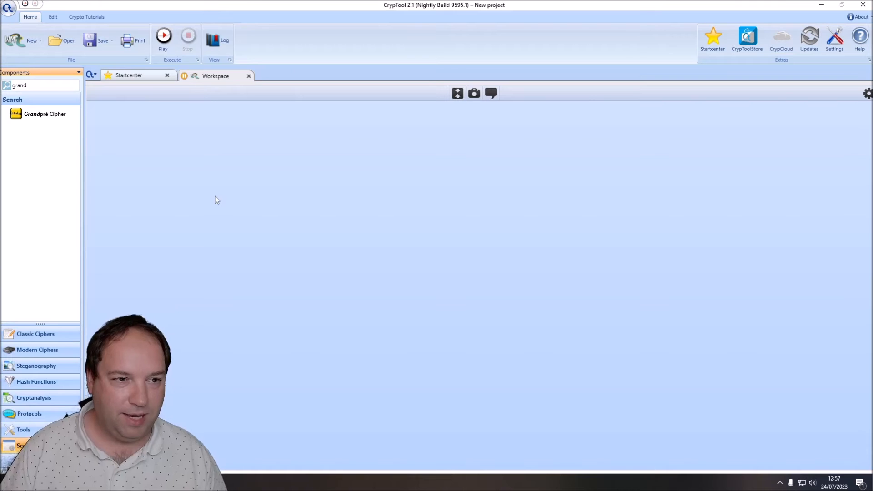
pyautogui.moveTo(44, 114); pyautogui.dragTo(269, 162)
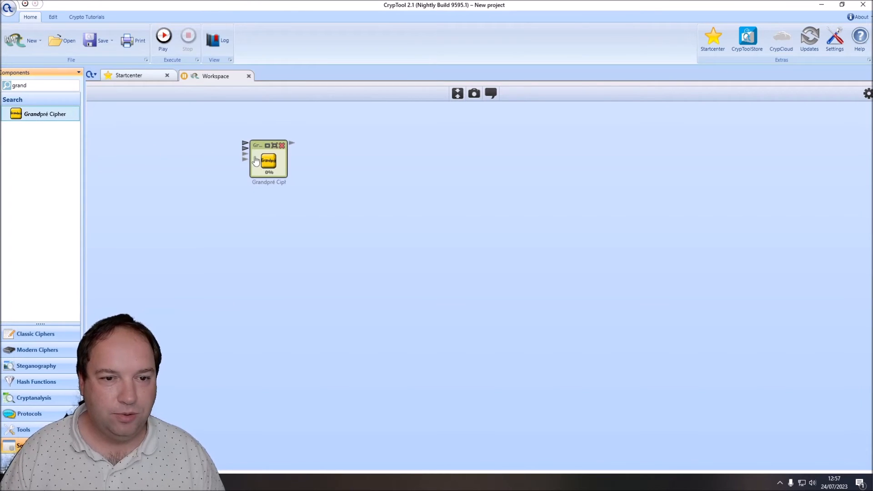
pyautogui.moveTo(269, 161); pyautogui.dragTo(263, 136)
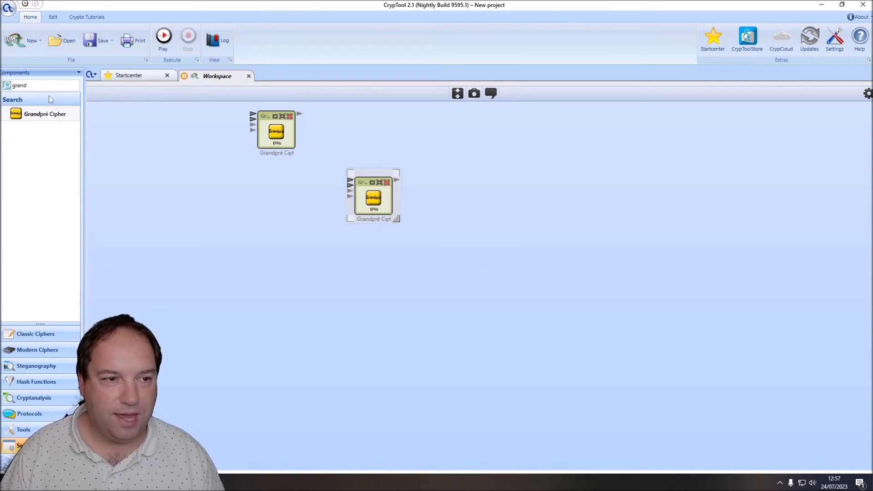
pyautogui.write('text')
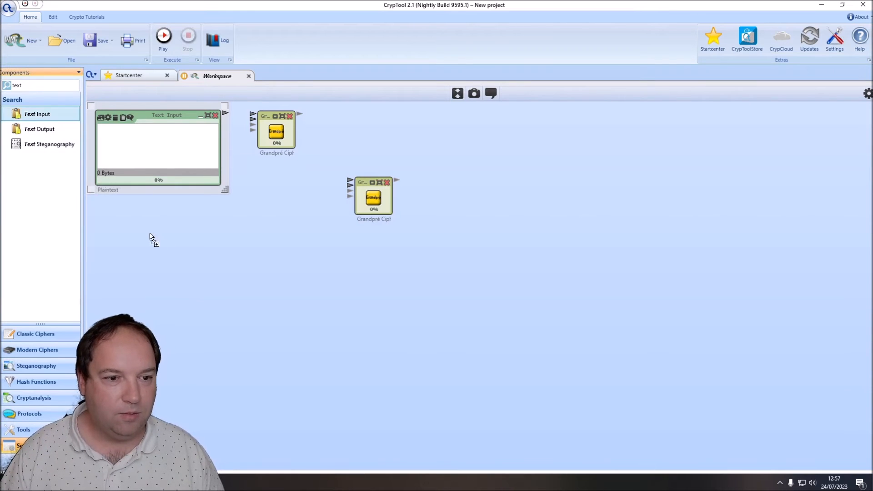
# Step: Add a second Text Input and adjust the second Grandpré Cipher's action setting
pyautogui.moveTo(38, 114); pyautogui.dragTo(132, 240)
pyautogui.write('Keyword')
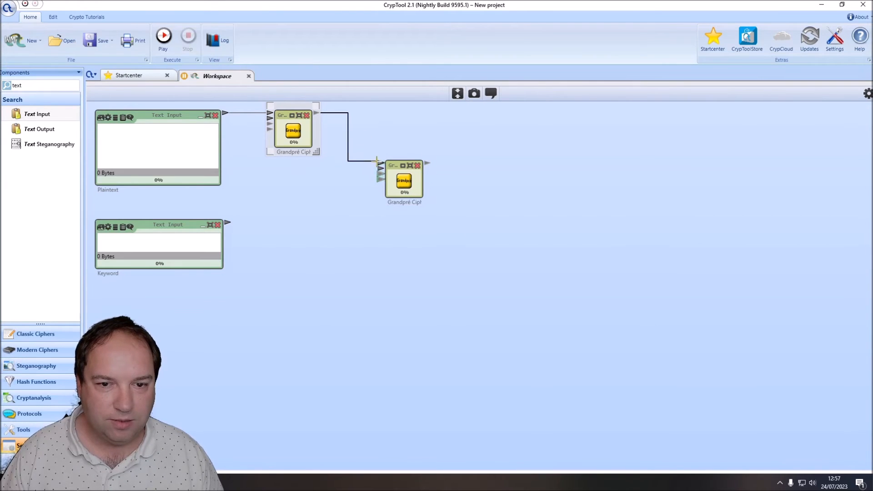
pyautogui.click(404, 181)
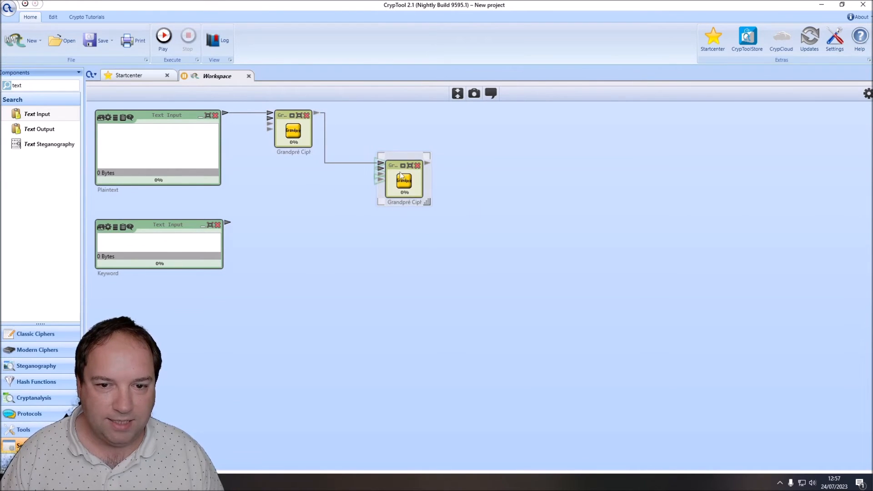
pyautogui.click(404, 178)
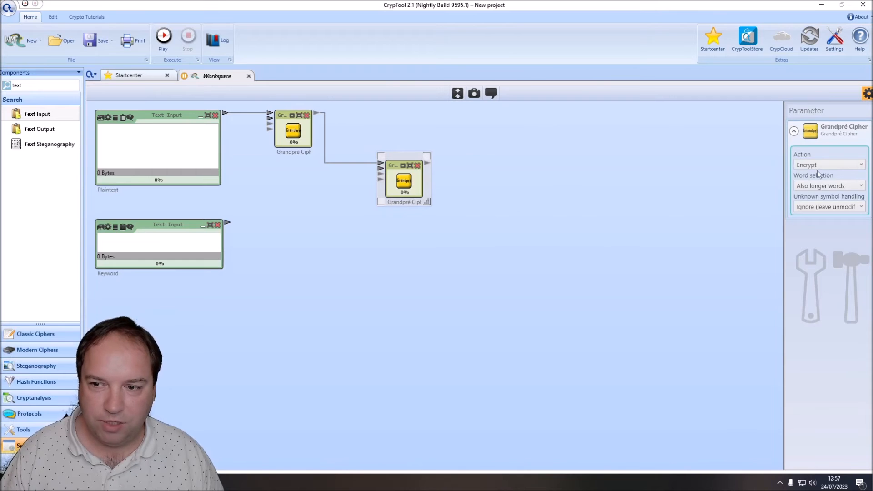
pyautogui.click(827, 164)
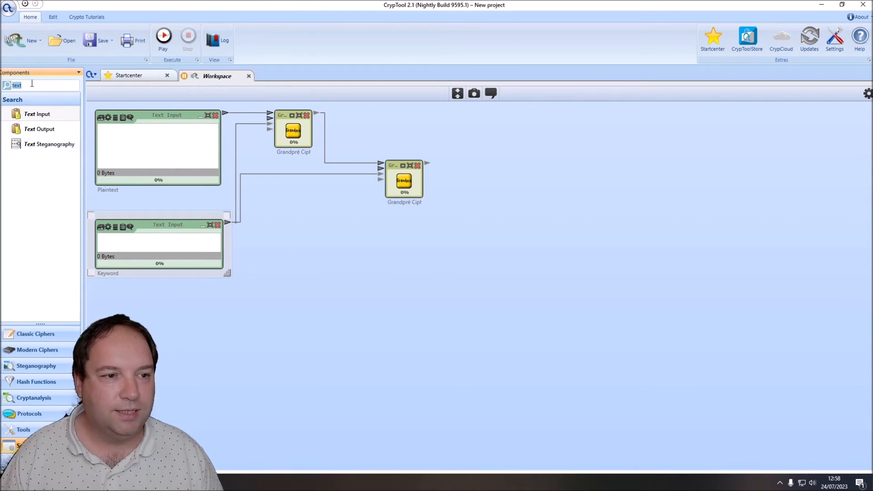
pyautogui.moveTo(309, 244)
pyautogui.write('d')
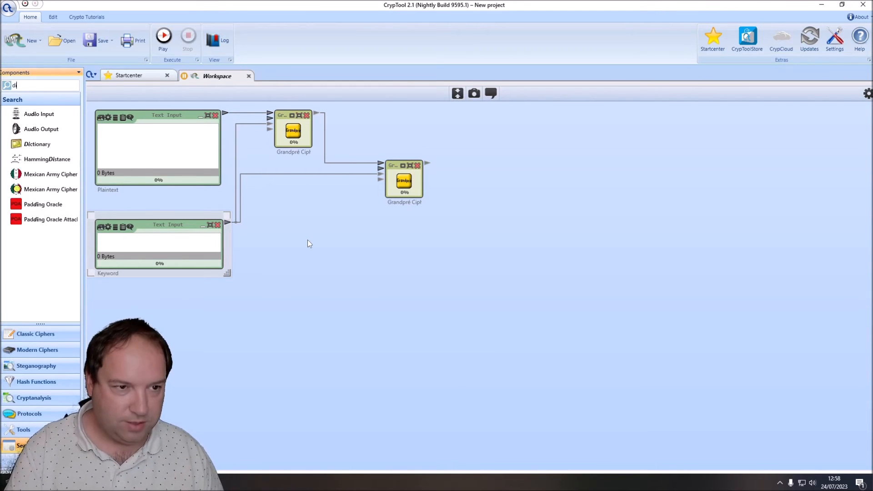
# Step: Add a Dictionary component using the English word list (41,238 entries)
pyautogui.write('ic')
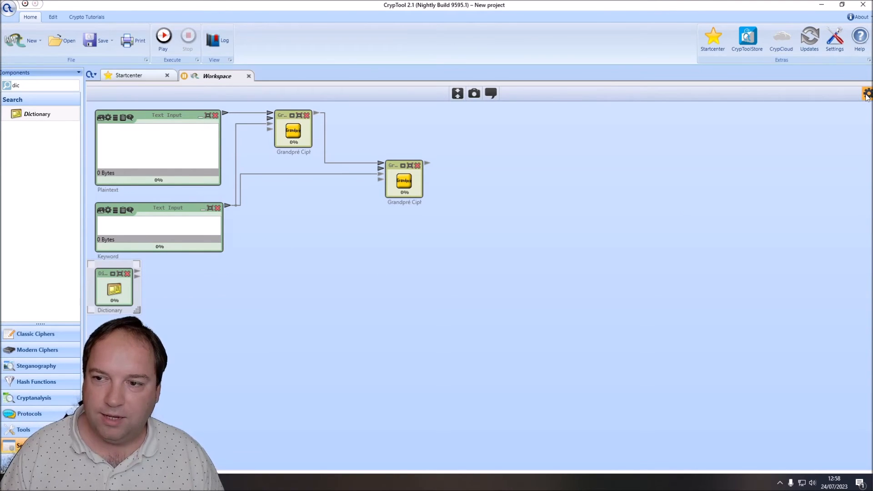
pyautogui.click(867, 93)
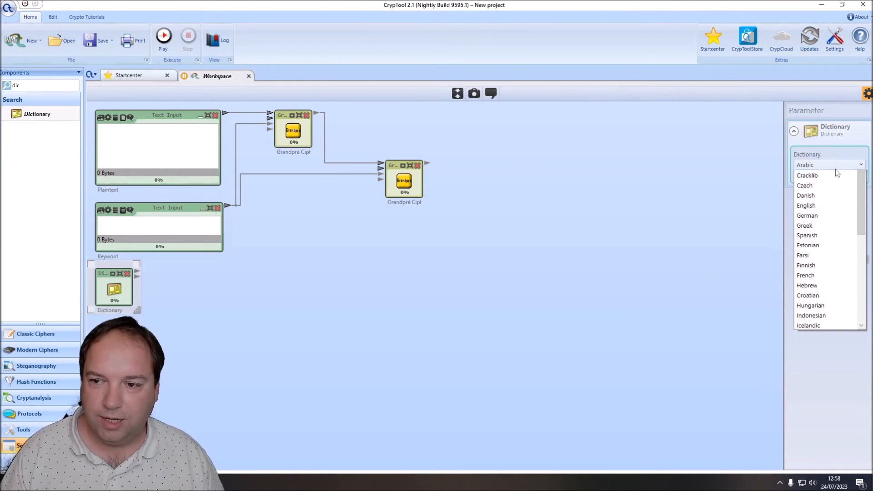
pyautogui.click(806, 206)
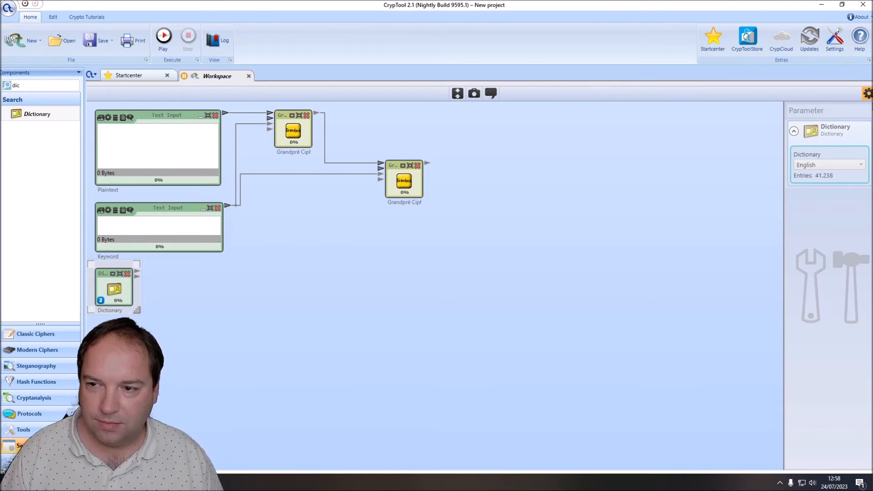
pyautogui.moveTo(137, 277)
pyautogui.write('text')
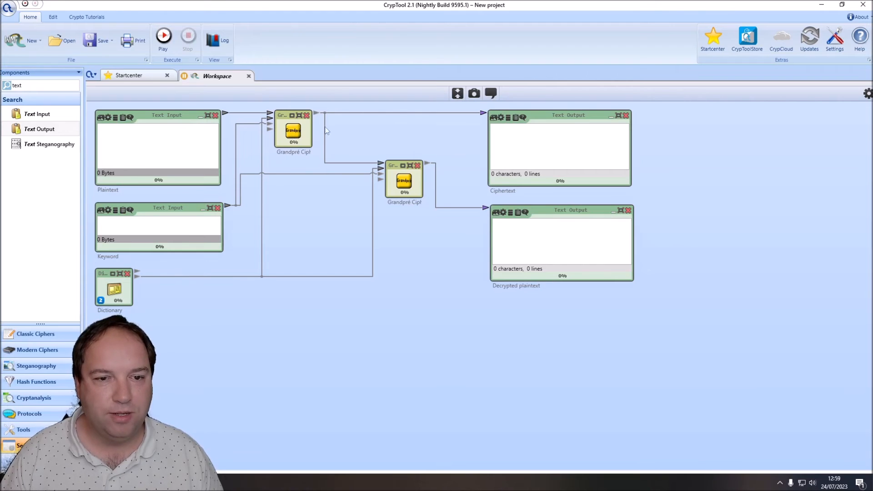
pyautogui.moveTo(539, 141)
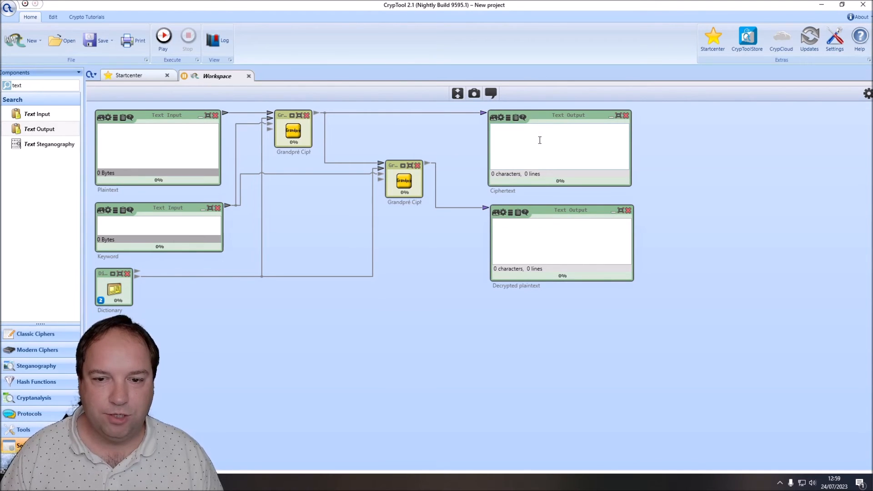
pyautogui.moveTo(336, 128)
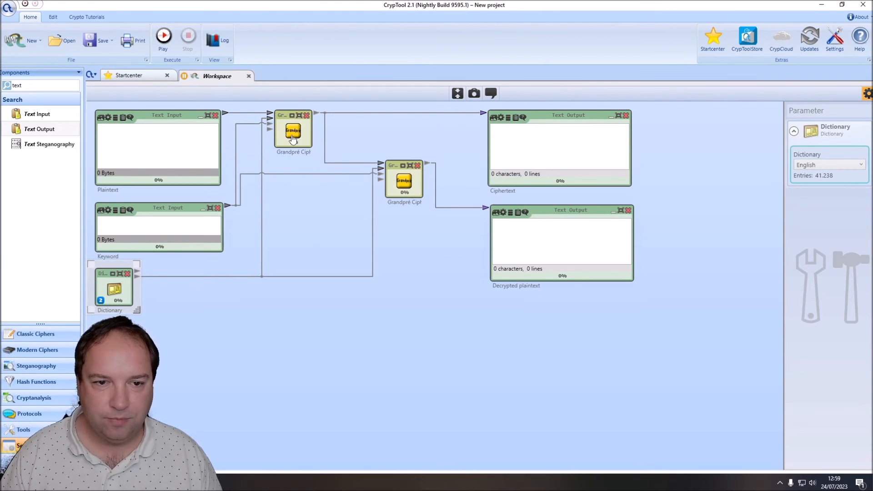
pyautogui.click(404, 179)
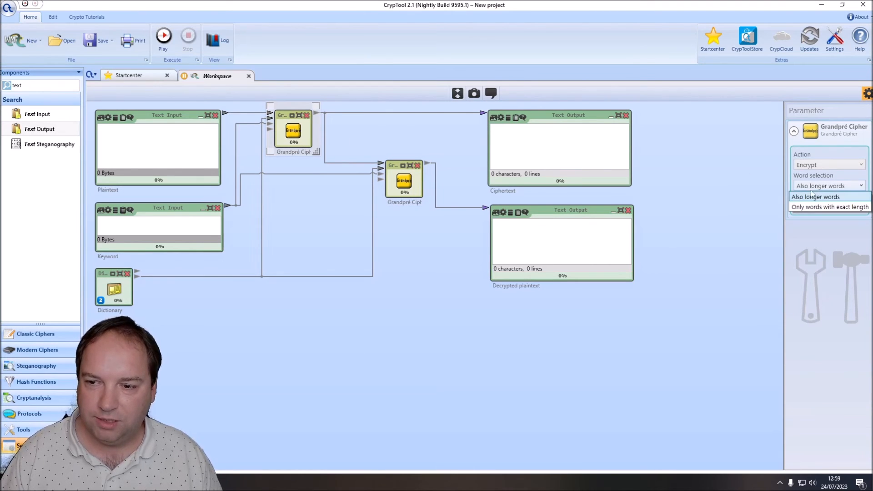
pyautogui.moveTo(830, 207)
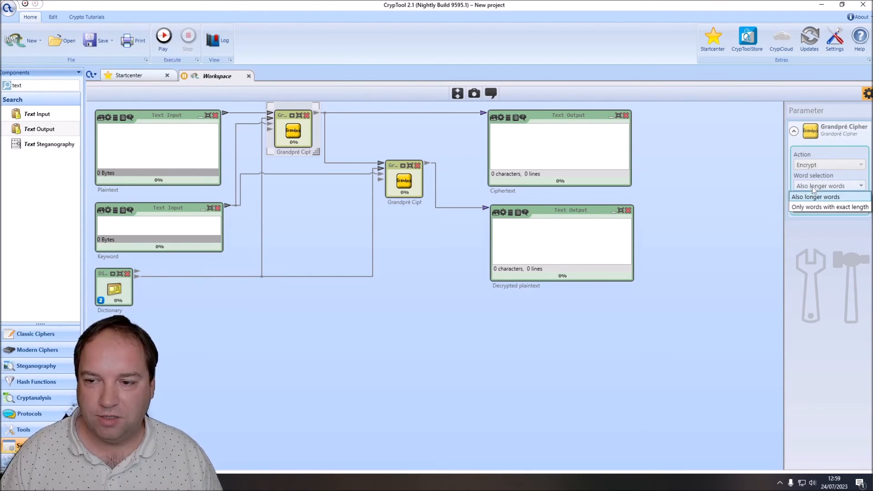
pyautogui.moveTo(829, 207)
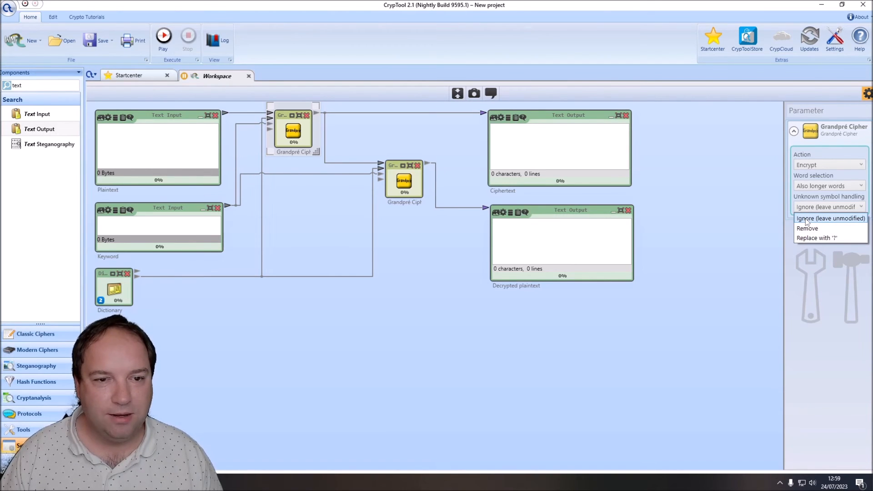
pyautogui.moveTo(826, 222)
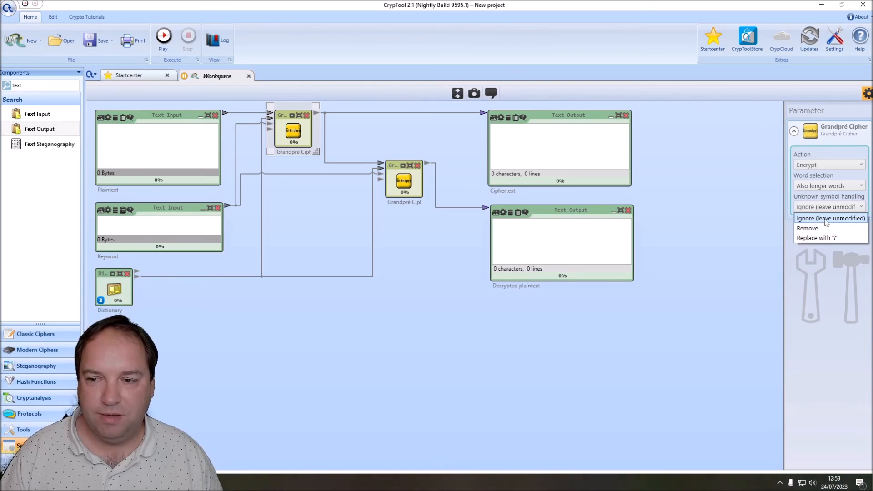
pyautogui.moveTo(829, 223)
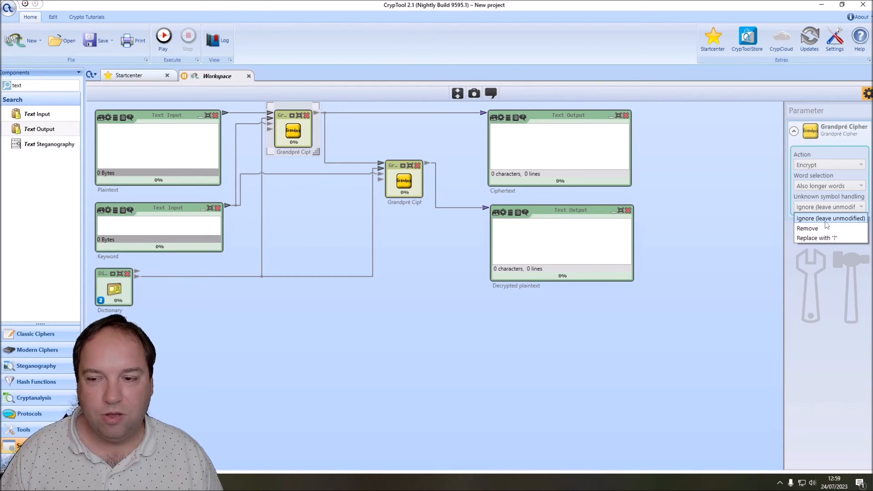
pyautogui.moveTo(826, 225)
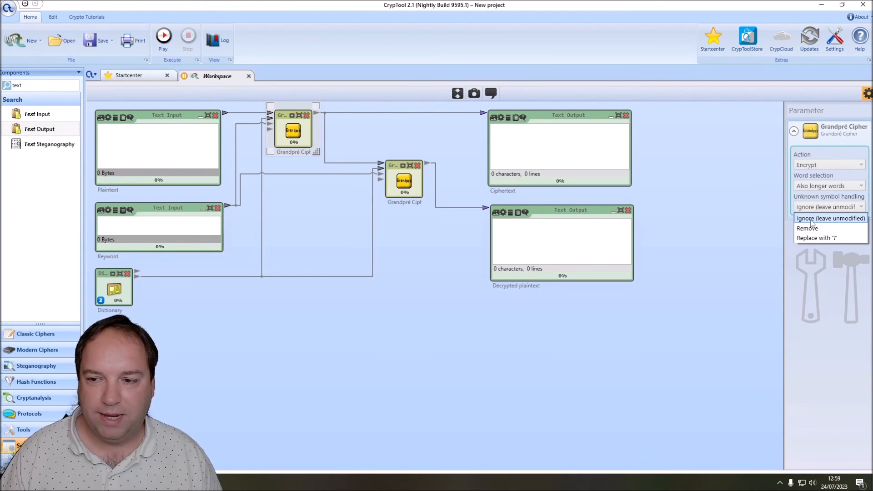
pyautogui.moveTo(829, 238)
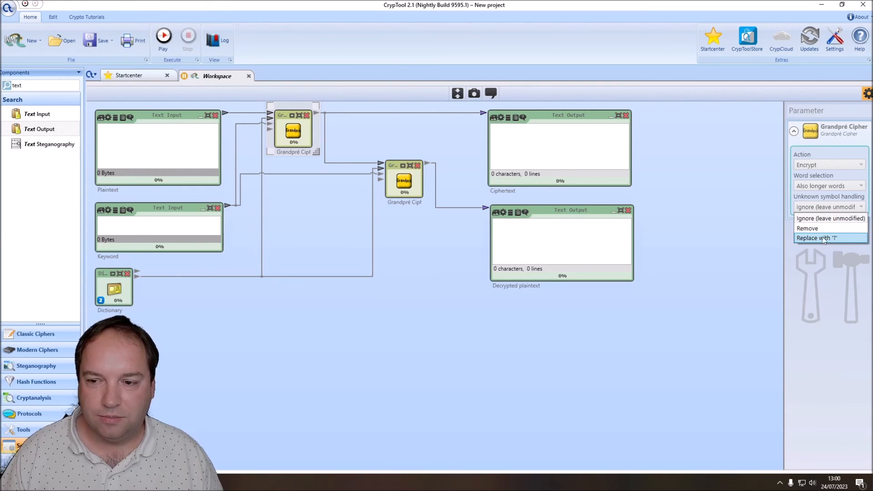
pyautogui.click(831, 219)
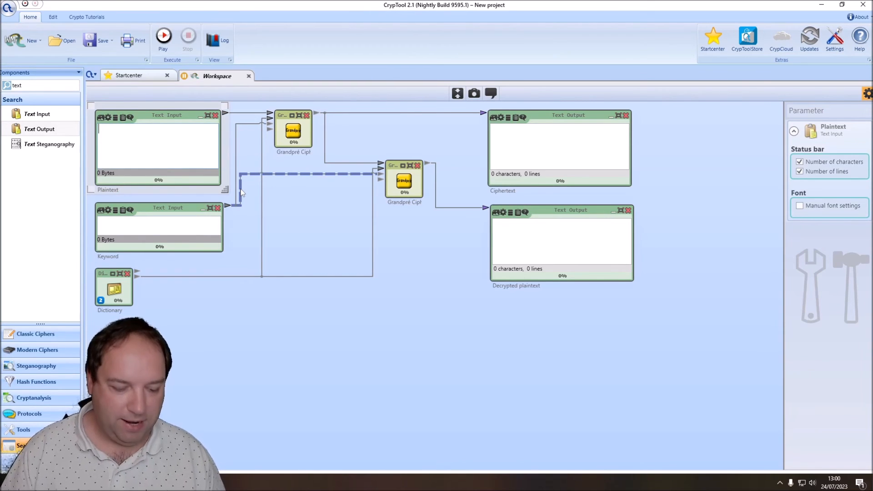
# Step: Enter 'Hello world, this is a test of the Grandpre cipher component in CrypTool Two' as plaintext
pyautogui.write('Hello word')
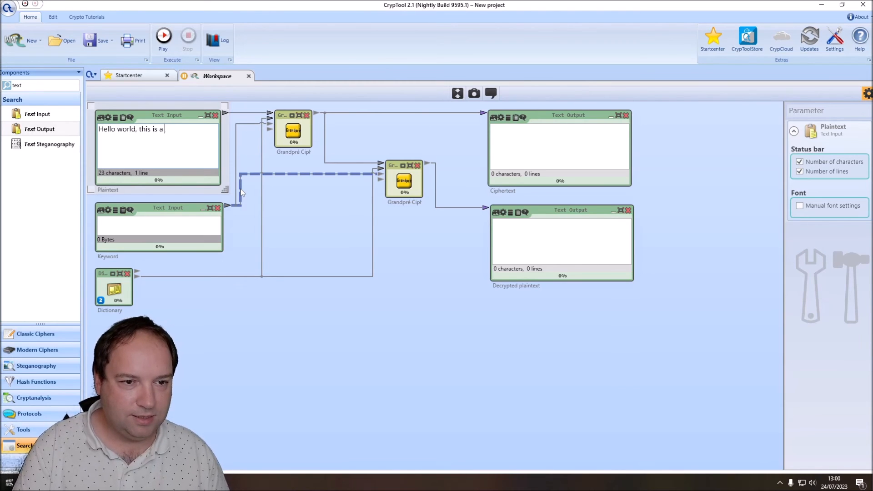
pyautogui.write('test of the Grand')
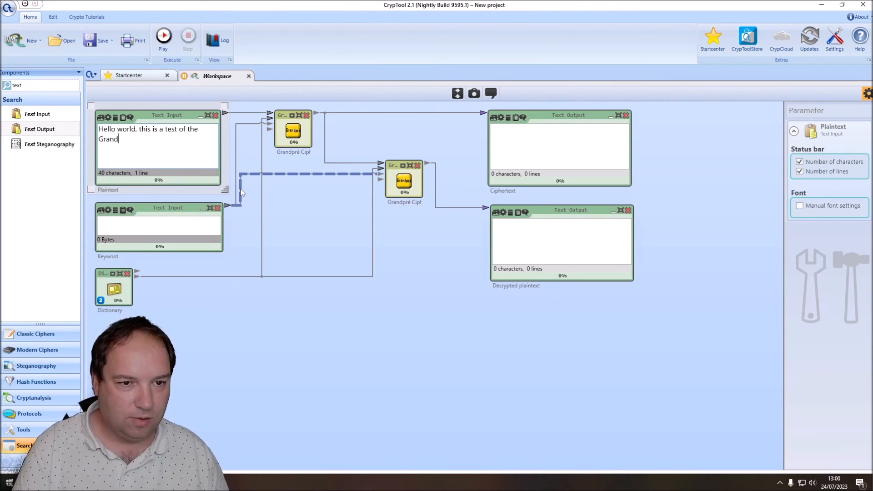
pyautogui.write('pré')
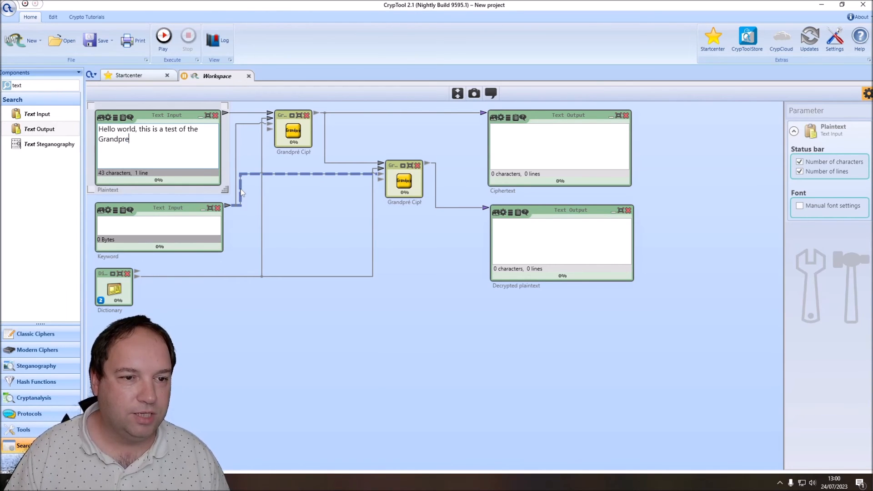
pyautogui.write('cipher com')
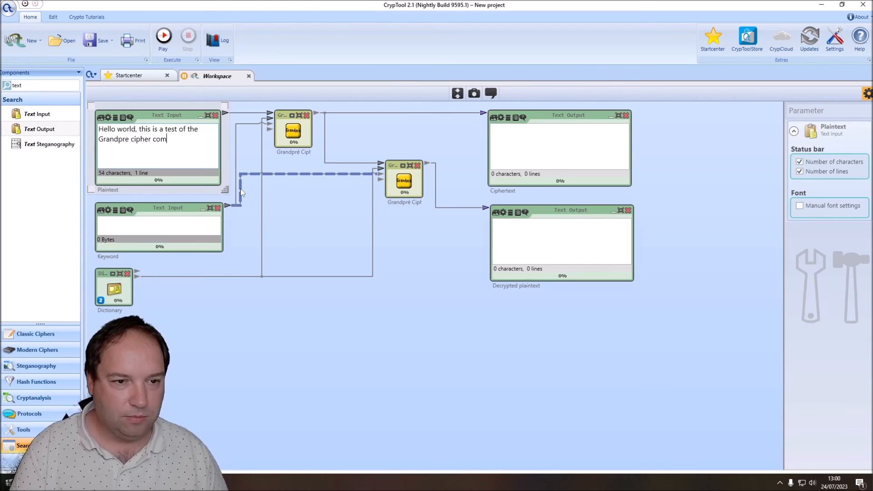
pyautogui.write('ponent in CrypTool Two')
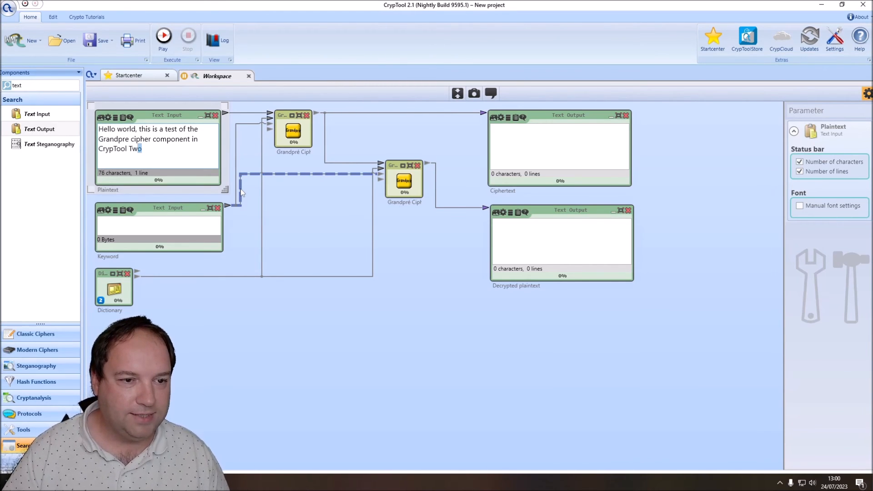
pyautogui.doubleClick(135, 149)
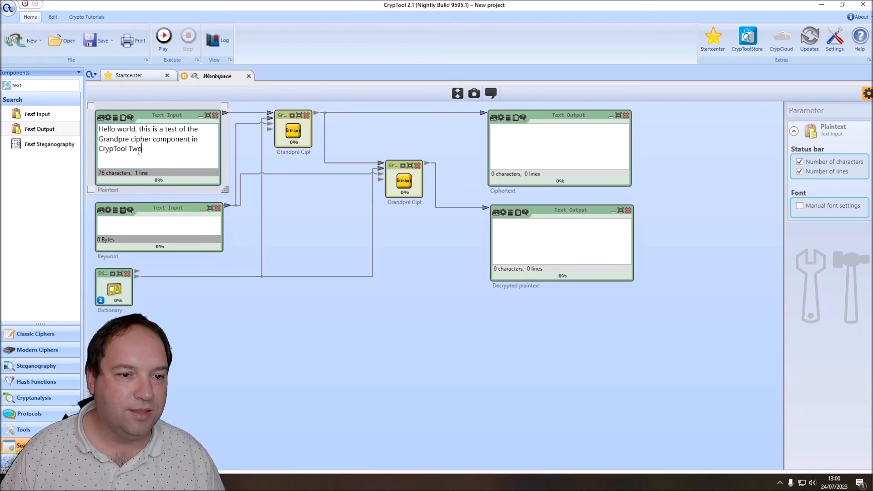
# Step: Enter 'keywordxzq' in the Keyword input, deleting the stray 'y'
pyautogui.click(159, 223)
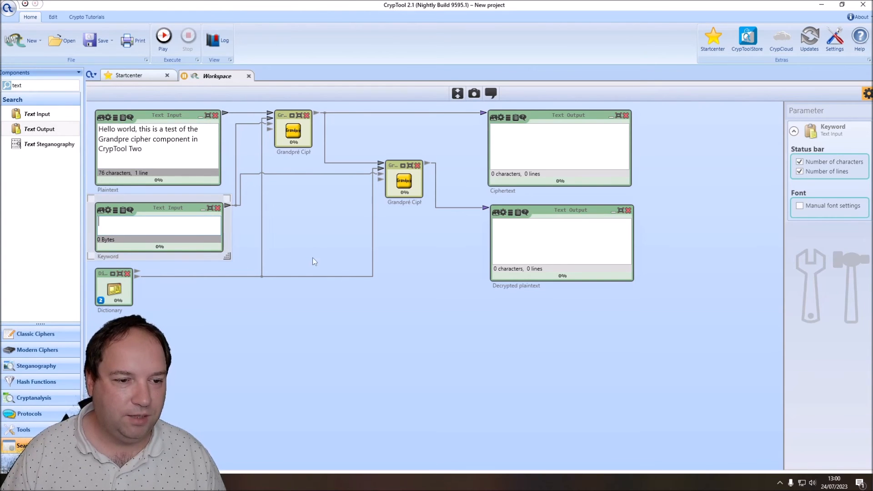
pyautogui.moveTo(265, 258)
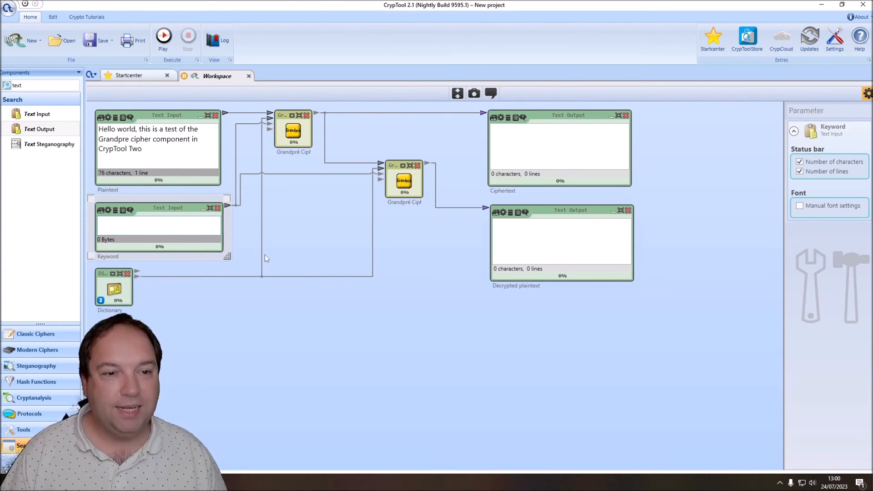
pyautogui.moveTo(248, 249)
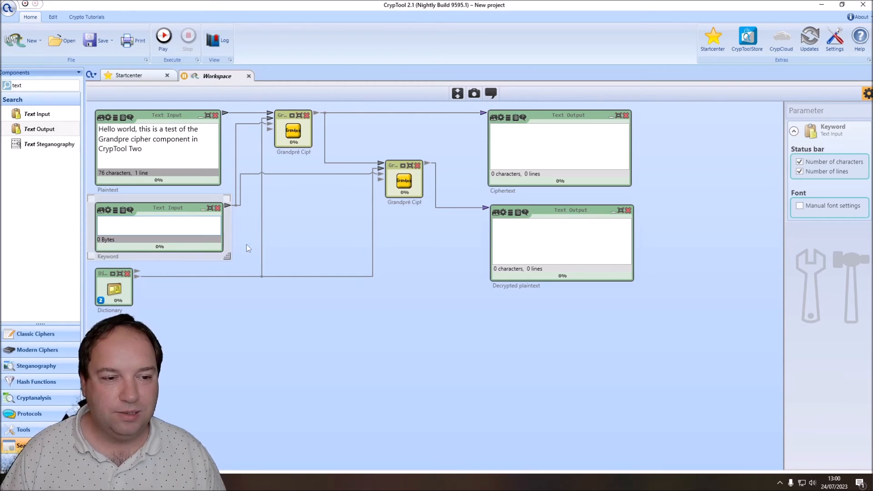
pyautogui.click(159, 228)
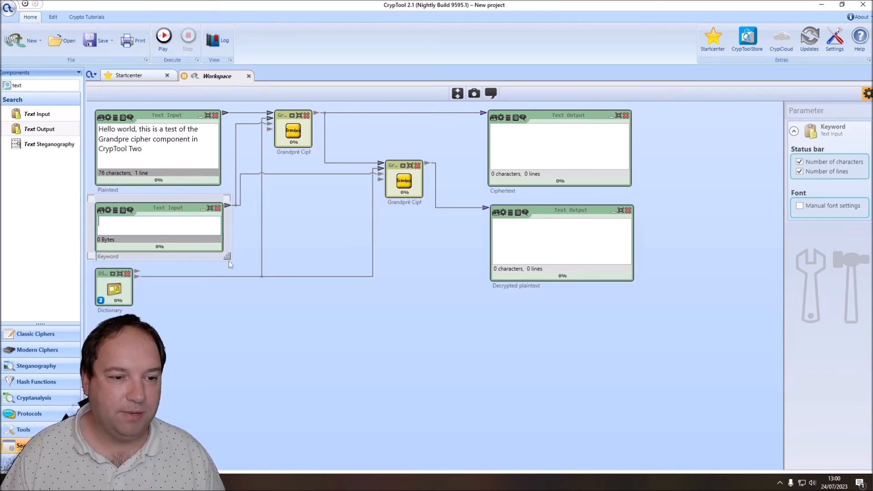
pyautogui.write('k')
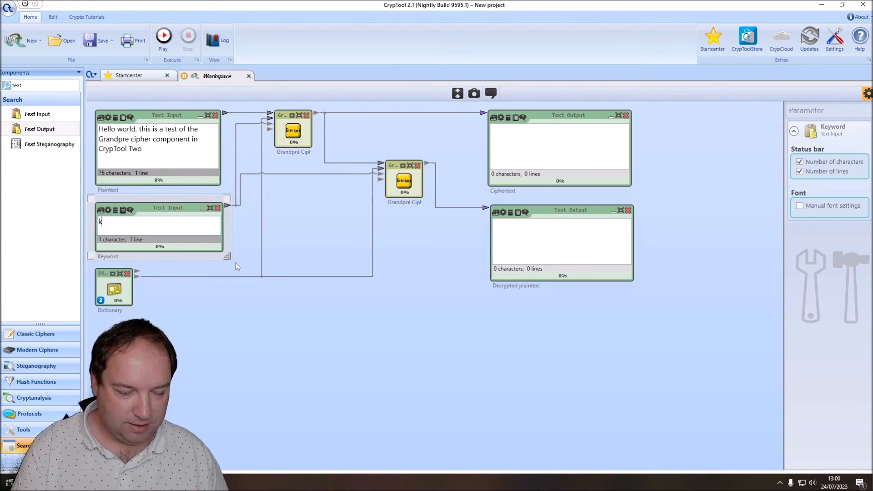
pyautogui.write('eyword')
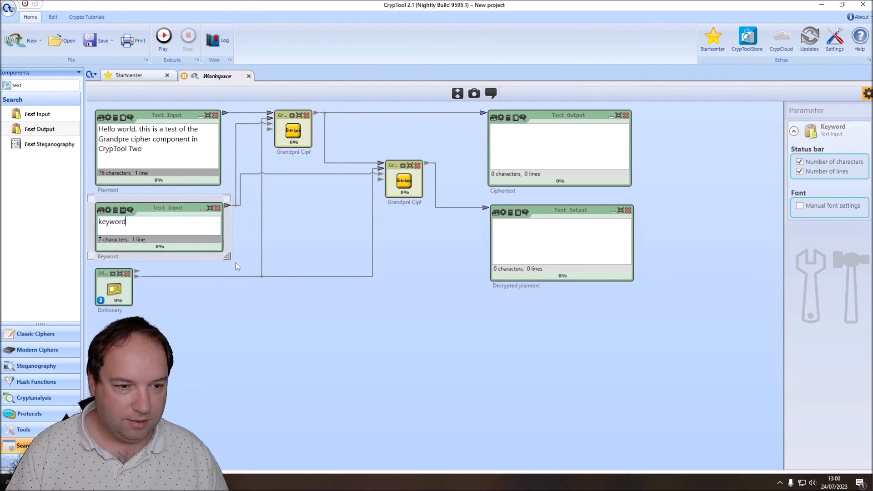
pyautogui.write('x')
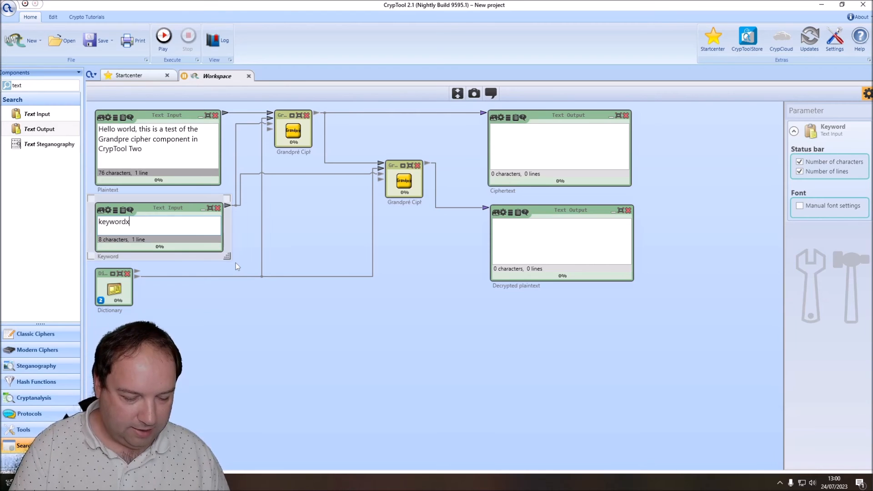
pyautogui.write('yzq')
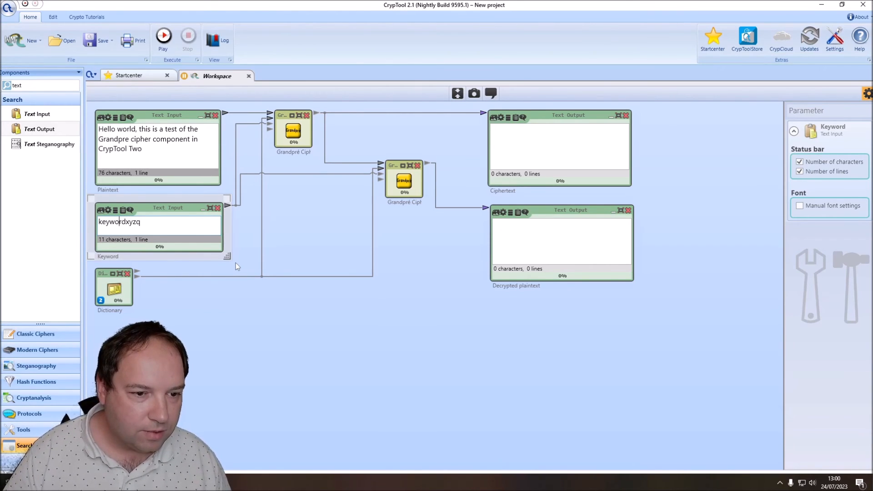
pyautogui.press('Backspace')
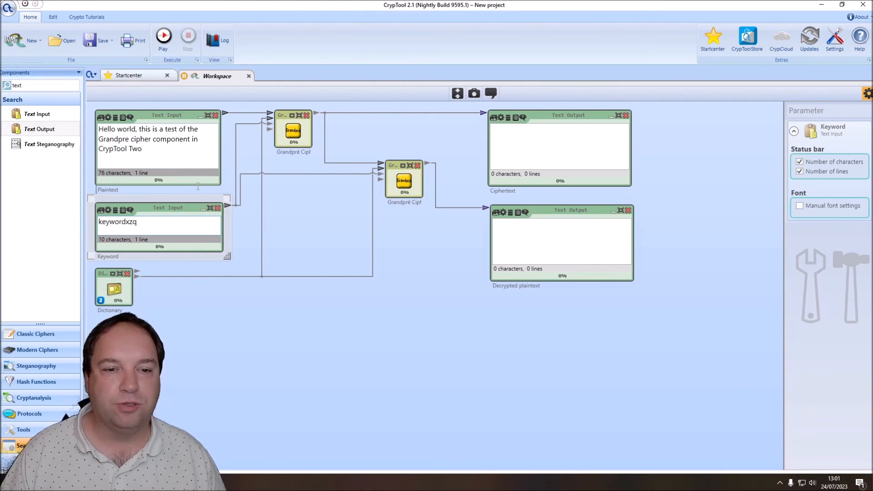
# Step: Run the workflow to encrypt the plaintext into digits and decrypt it back
pyautogui.click(163, 36)
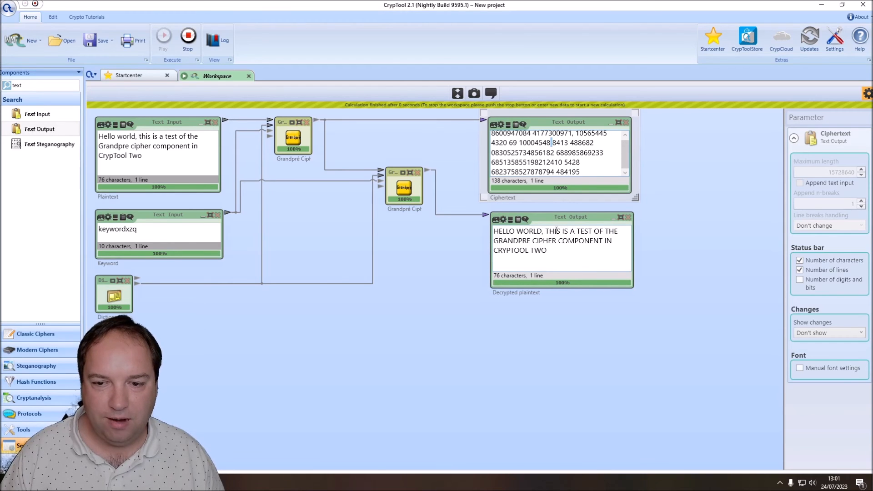
pyautogui.moveTo(583, 247)
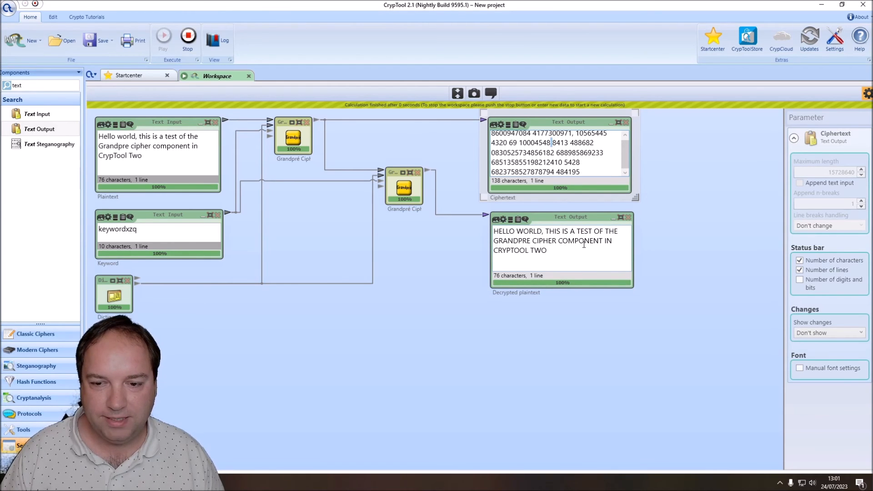
# Step: Set unknown symbol handling to Remove and rerun the workflow
pyautogui.click(163, 37)
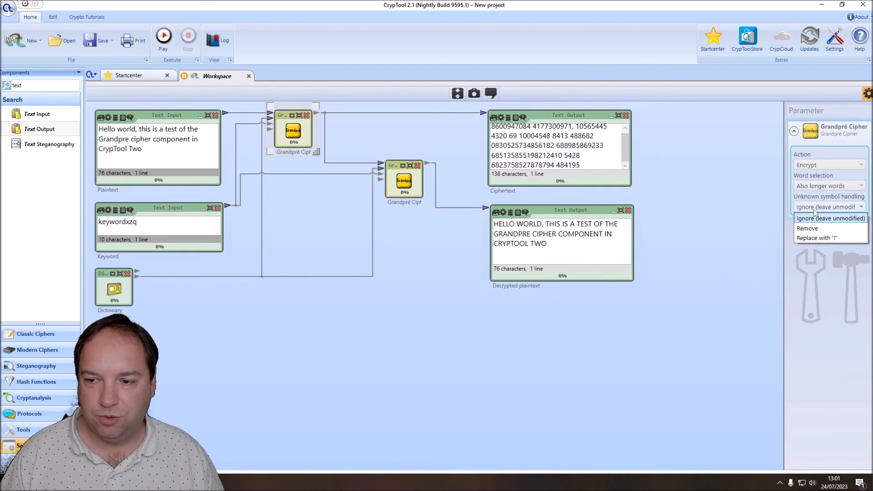
pyautogui.click(808, 229)
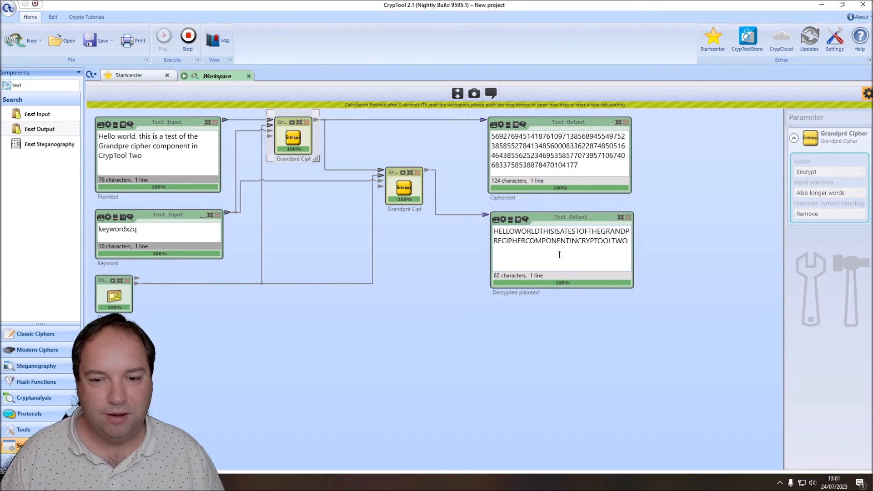
pyautogui.moveTo(538, 261)
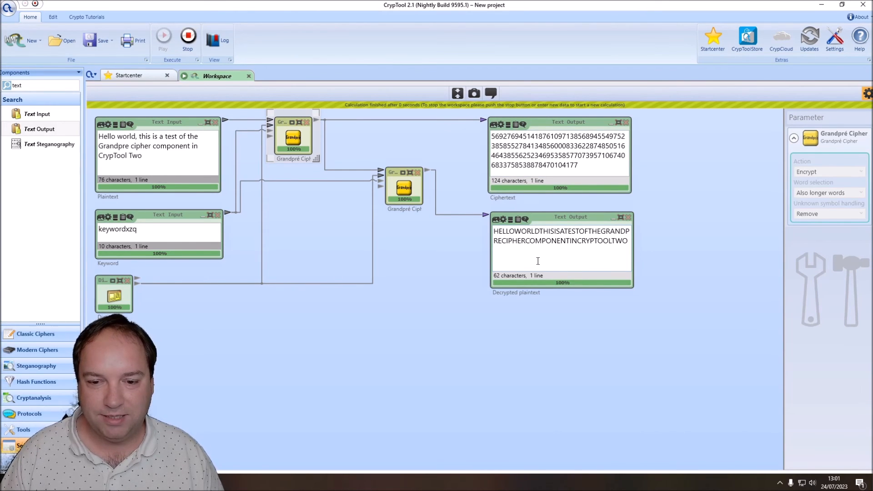
pyautogui.click(163, 36)
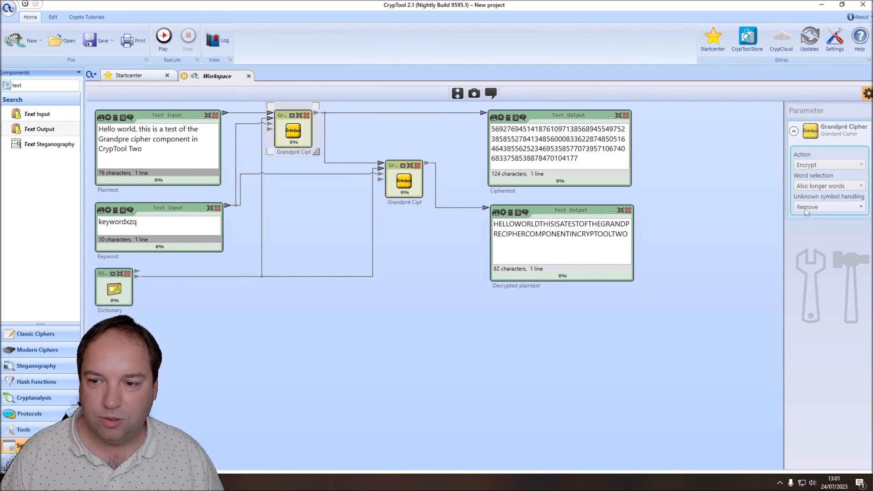
# Step: Rerun with unknown symbols replaced by '?', then switch to leaving them unmodified
pyautogui.click(827, 207)
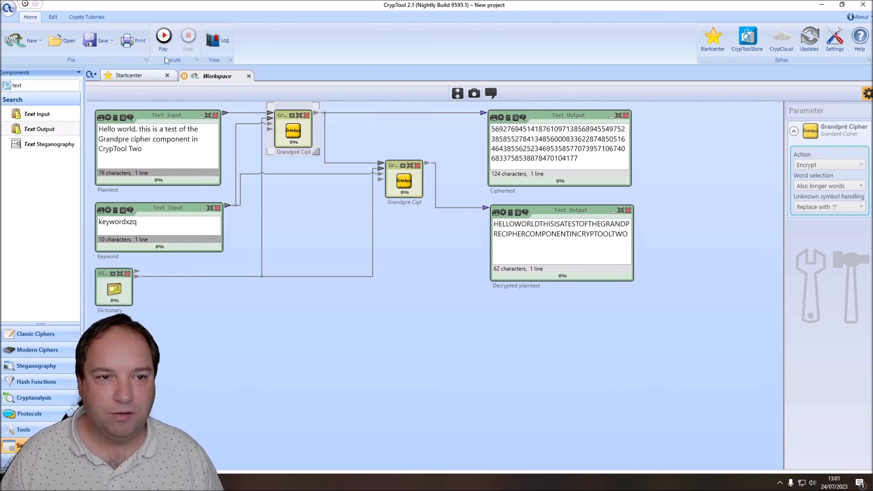
pyautogui.click(163, 40)
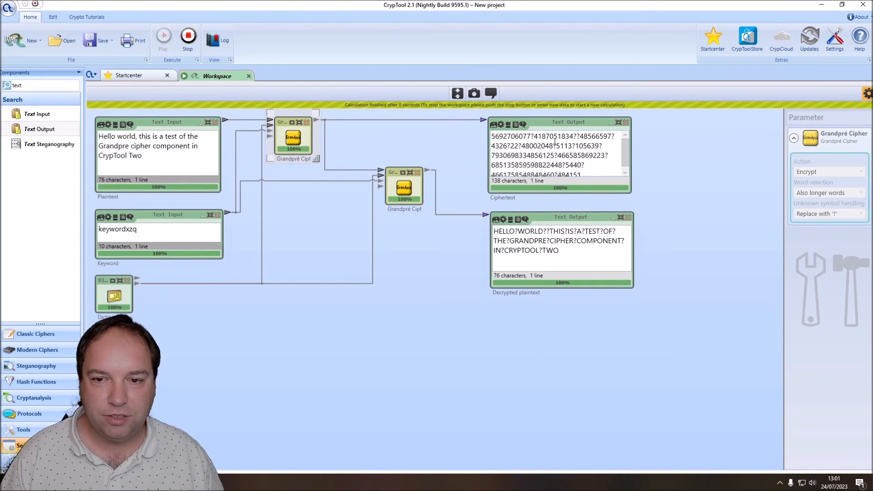
pyautogui.click(828, 206)
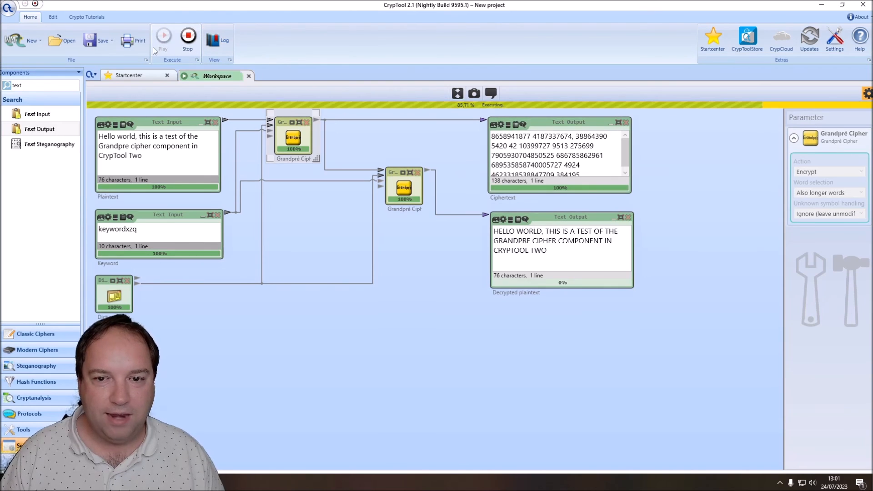
# Step: Re-trigger encryption of the plaintext twice, comparing the changing ciphertext digits
pyautogui.click(163, 37)
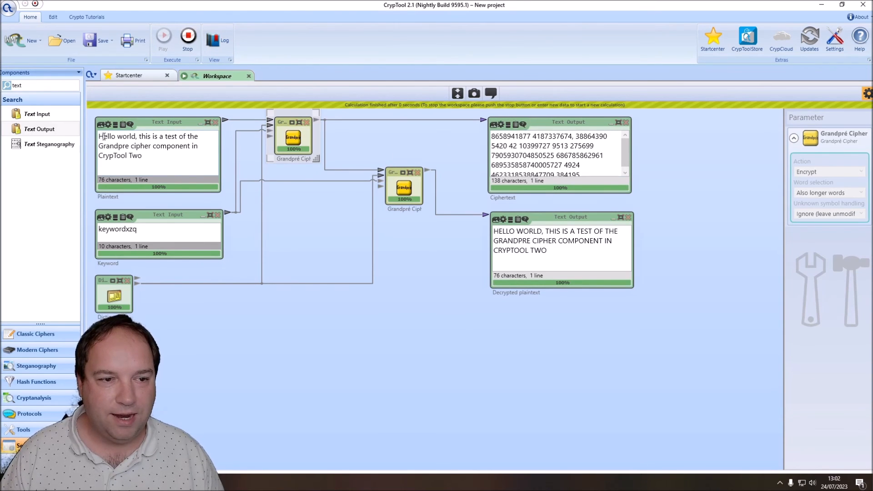
pyautogui.click(158, 150)
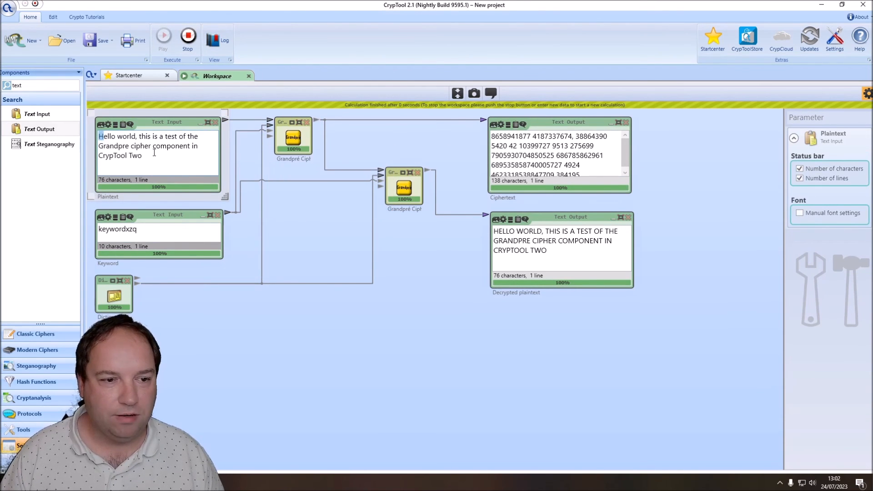
pyautogui.moveTo(388, 256)
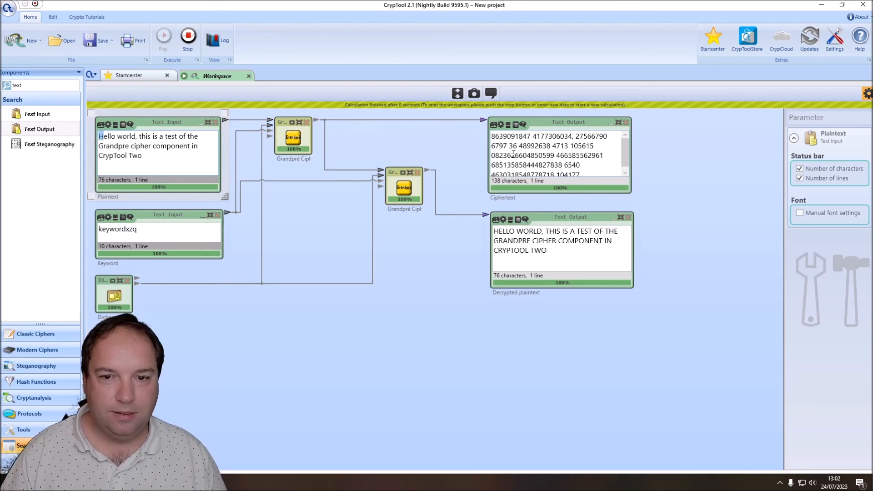
pyautogui.click(163, 33)
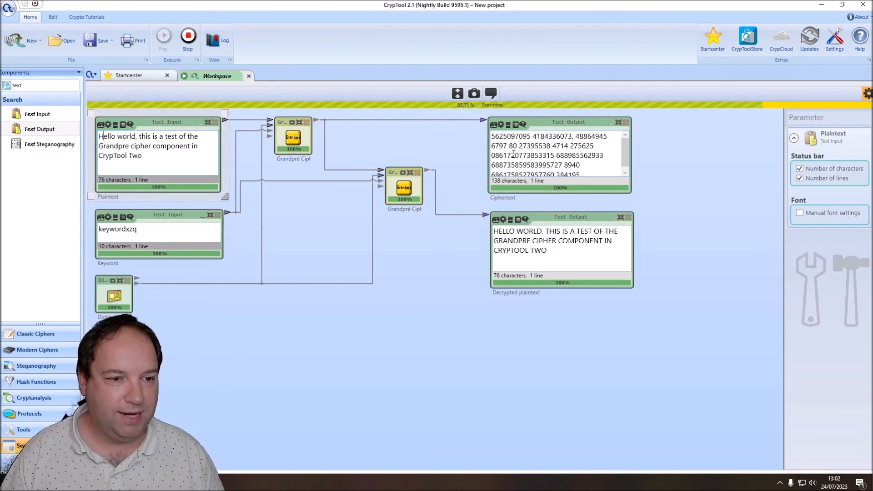
pyautogui.click(163, 34)
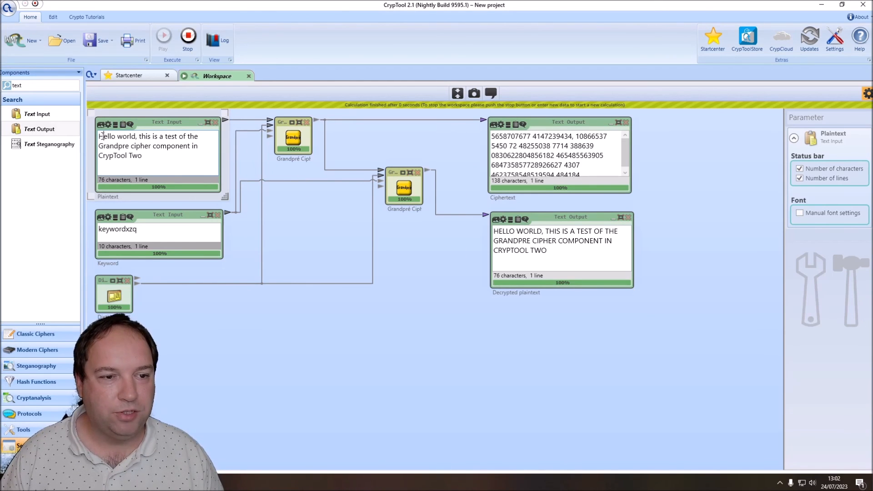
pyautogui.moveTo(324, 263)
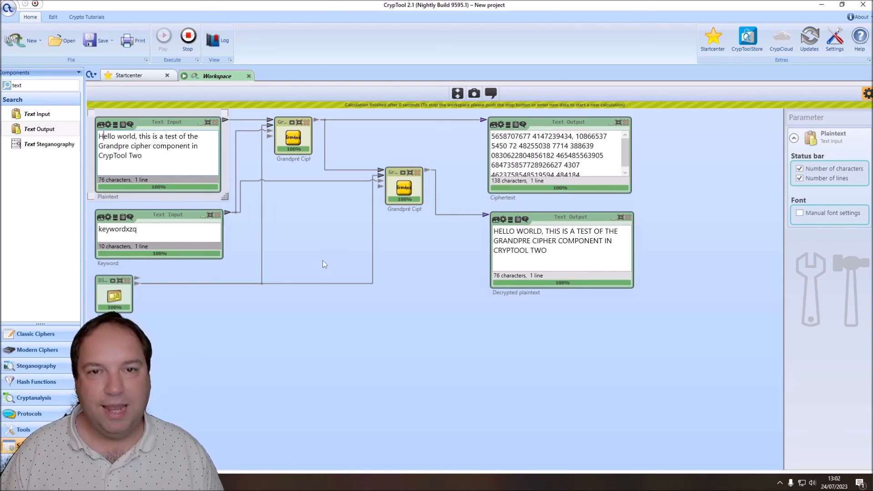
pyautogui.moveTo(355, 275)
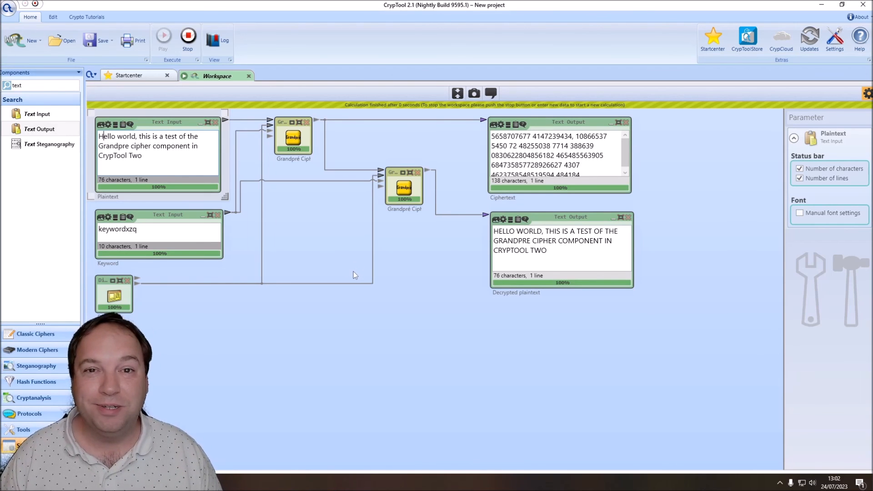
pyautogui.moveTo(324, 301)
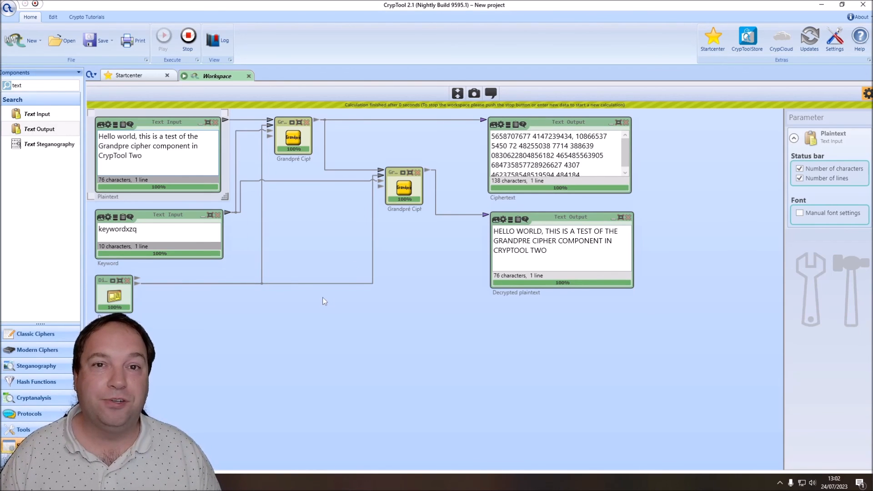
pyautogui.moveTo(377, 310)
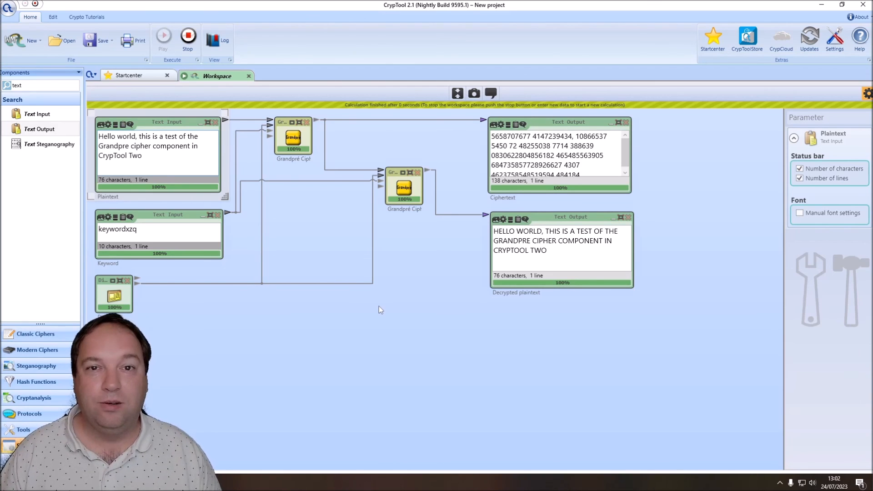
pyautogui.moveTo(383, 310)
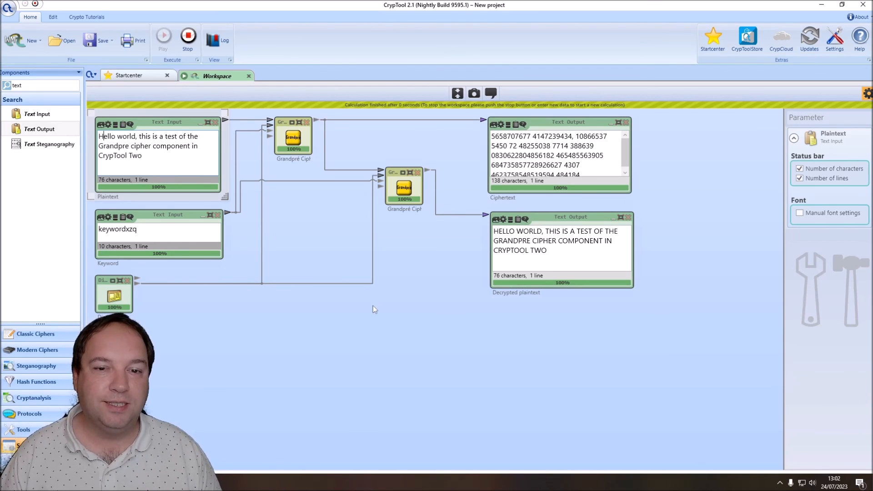
pyautogui.moveTo(420, 299)
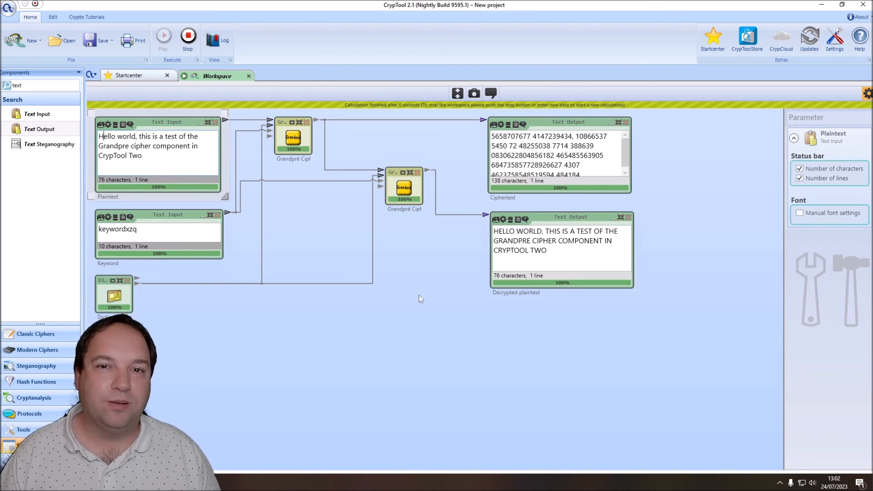
pyautogui.moveTo(342, 159)
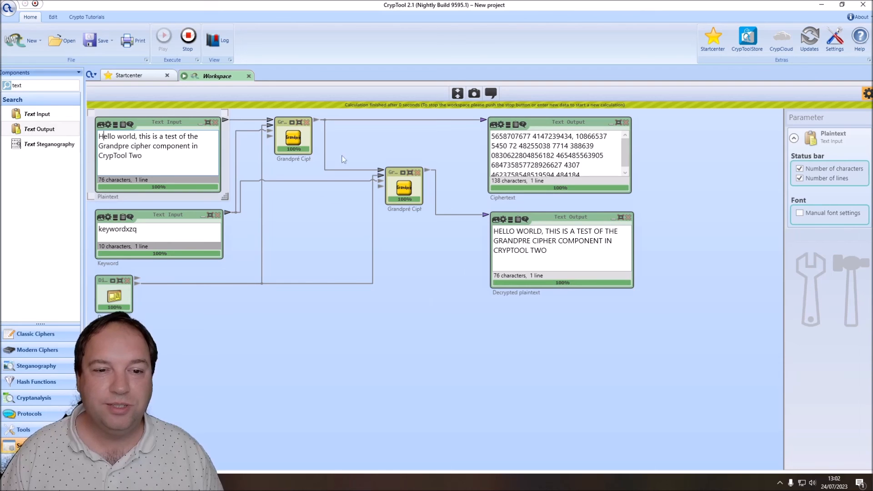
pyautogui.moveTo(333, 224)
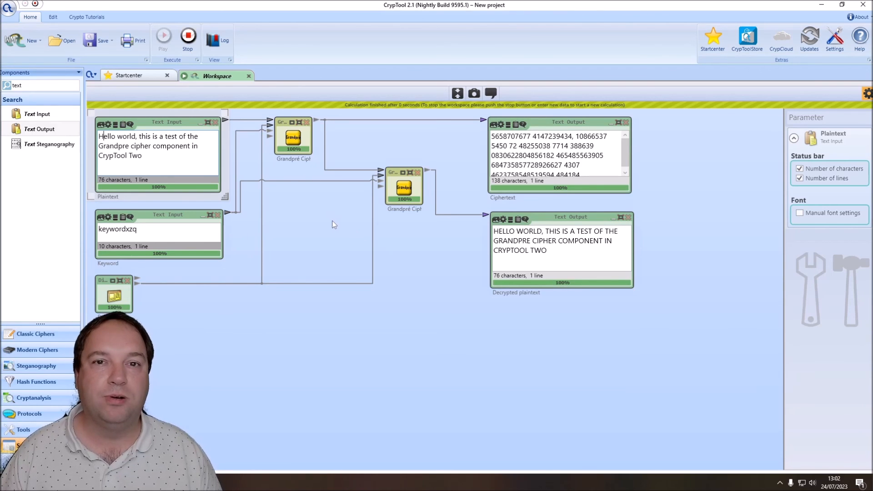
pyautogui.moveTo(330, 226)
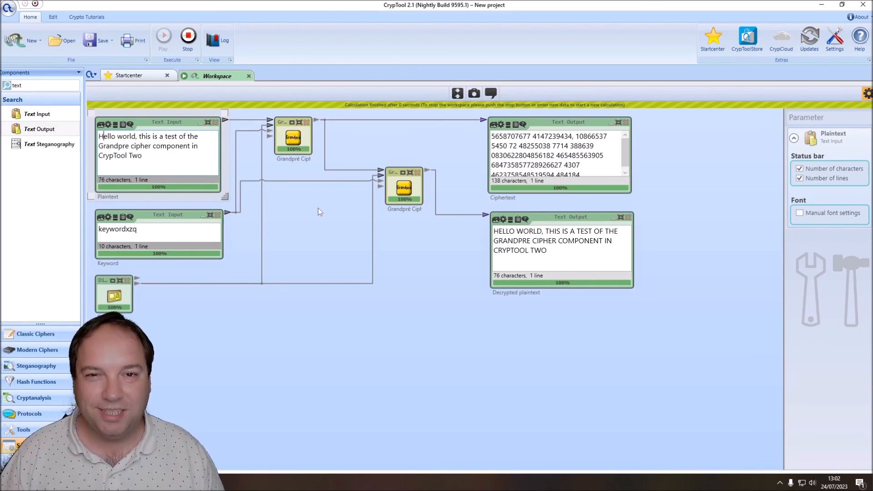
pyautogui.moveTo(318, 216)
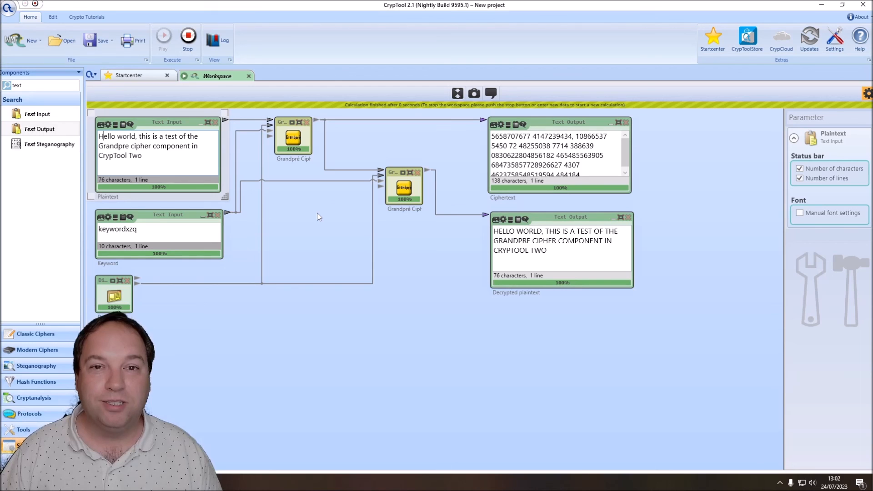